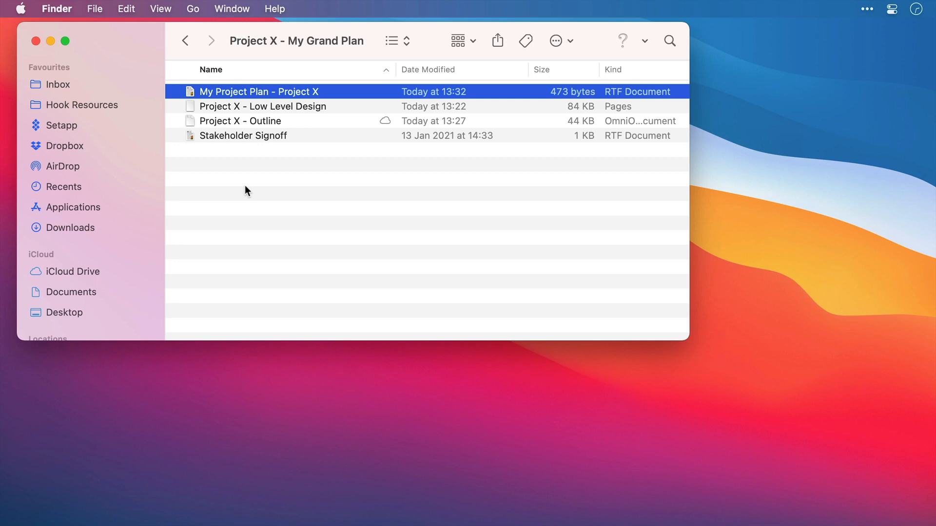
pyautogui.moveTo(328, 118)
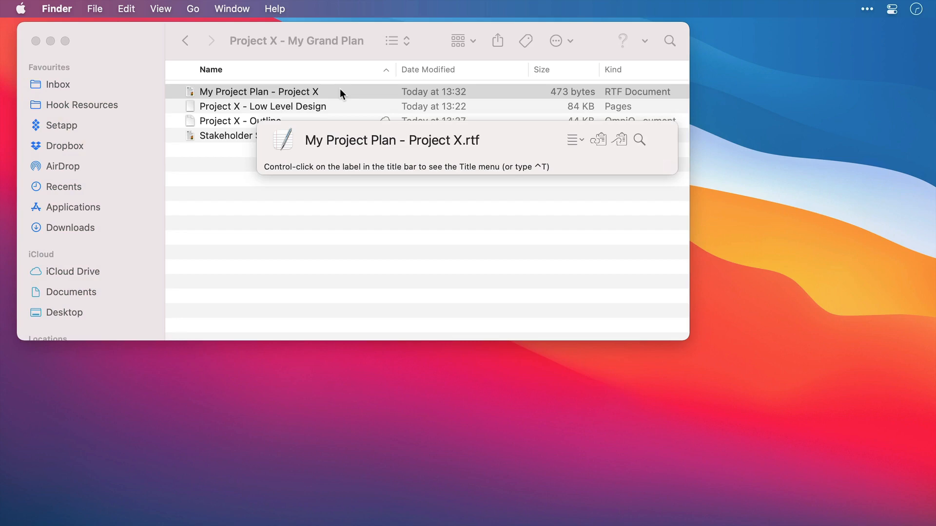
# Step: Copy a Hook link to the project plan and link it to the Low Level Design and Outline files
pyautogui.click(259, 91)
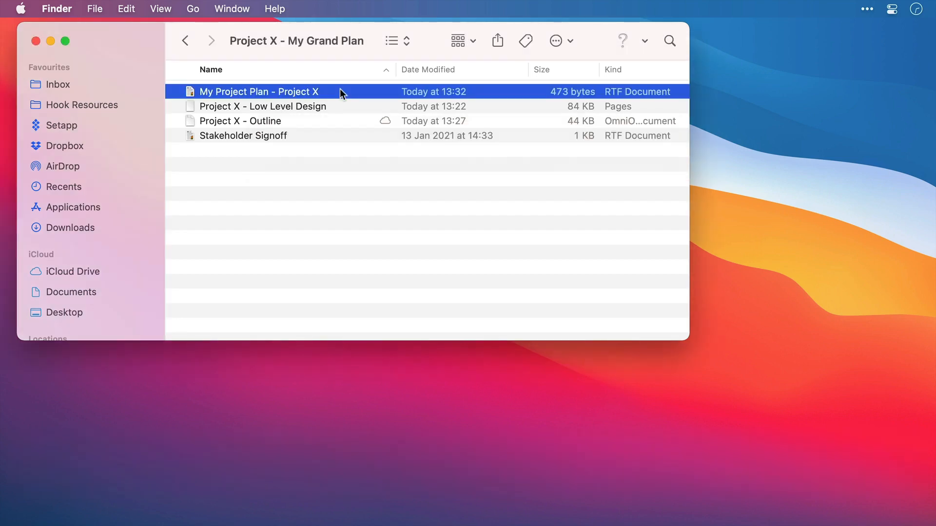
pyautogui.click(262, 106)
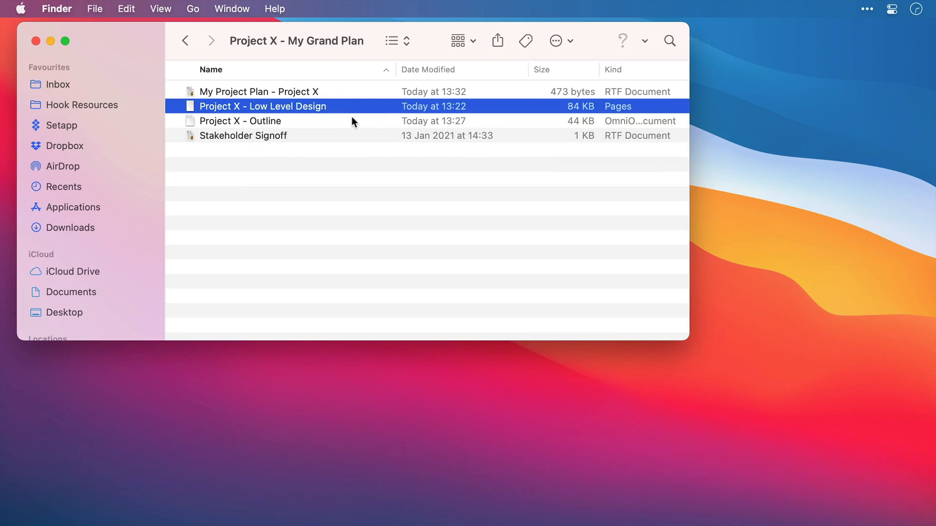
pyautogui.moveTo(354, 124)
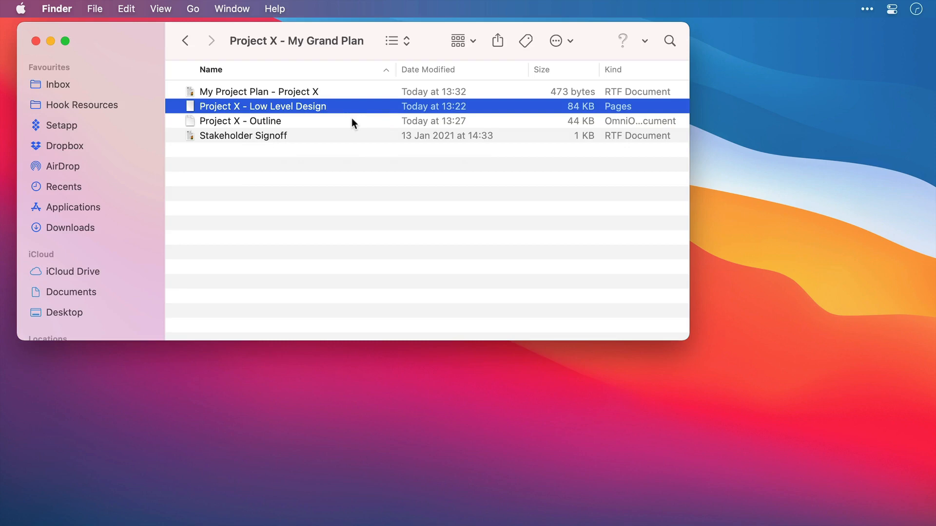
pyautogui.click(241, 121)
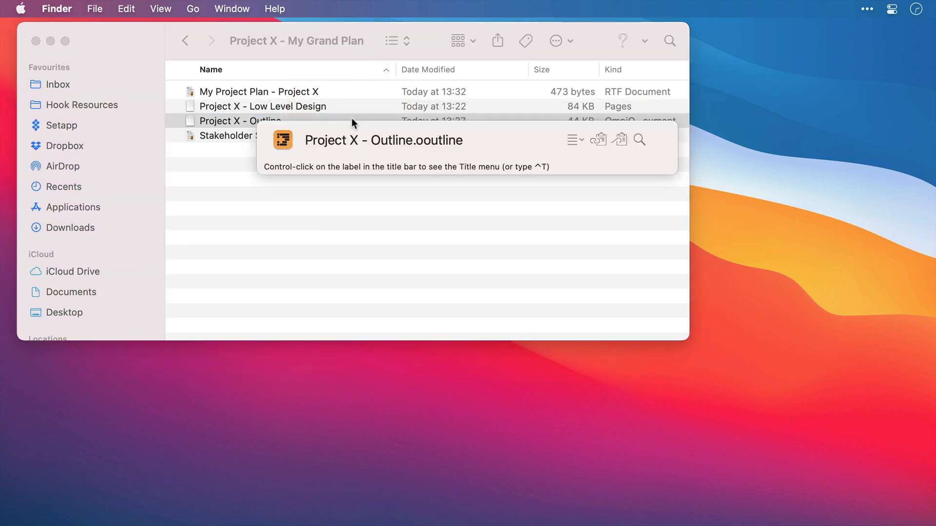
# Step: Link the copied project plan to the Stakeholder Signoff file via Hook
pyautogui.click(241, 121)
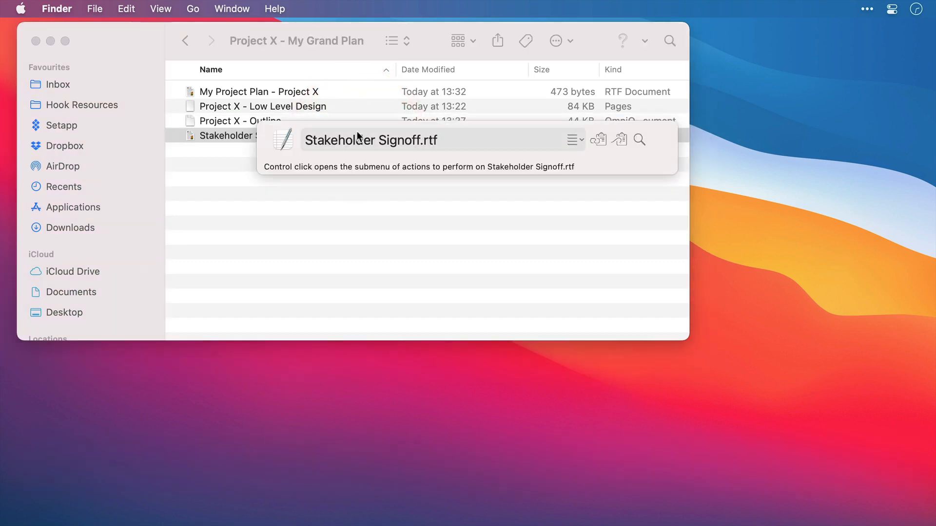
pyautogui.press('cmd+v')
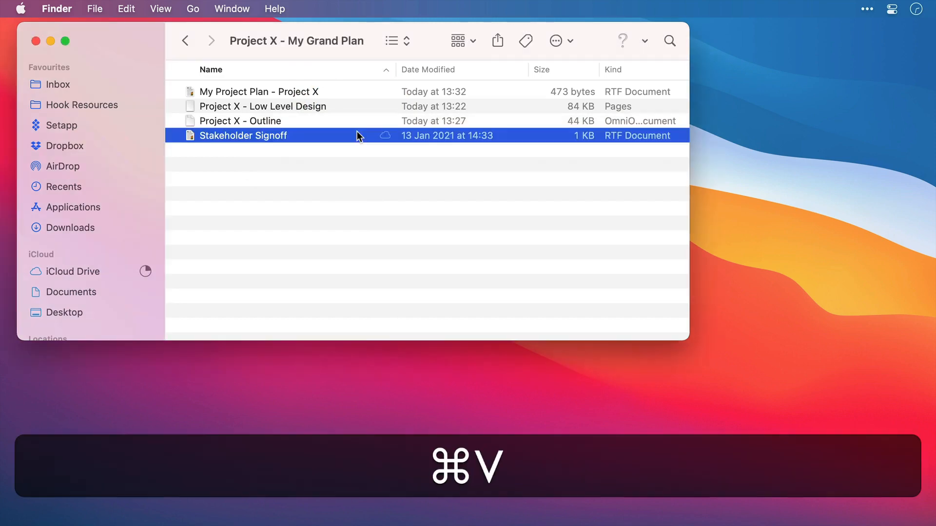
pyautogui.press('cmd+v')
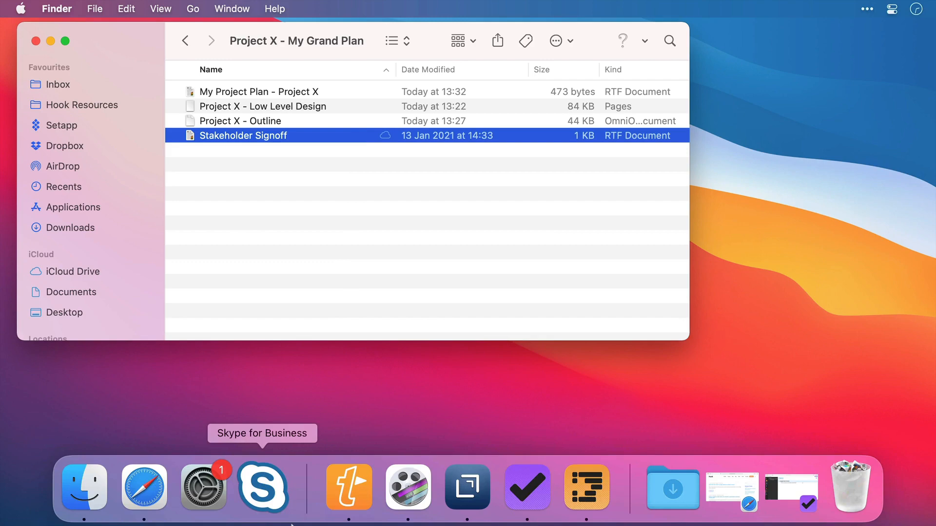
pyautogui.click(143, 486)
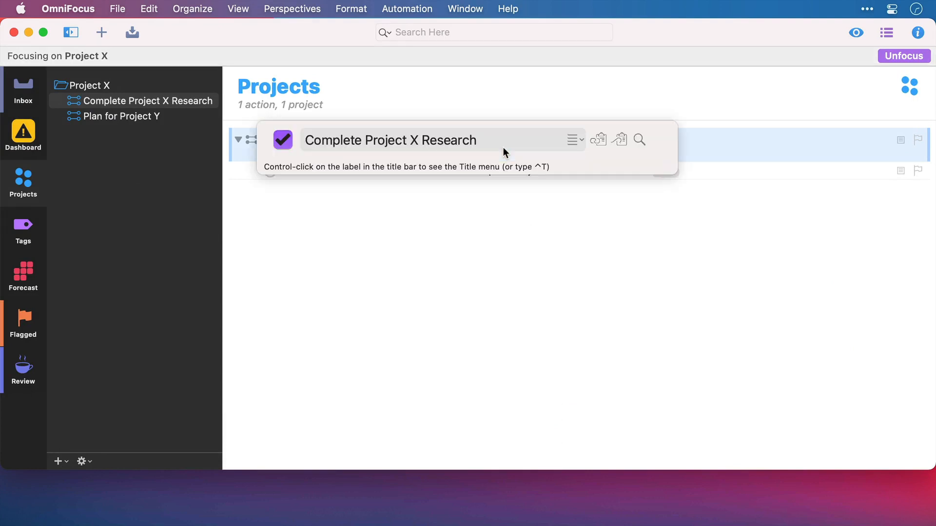
# Step: Paste the project plan link onto the Complete Project X Research project in OmniFocus
pyautogui.press('cmd+v')
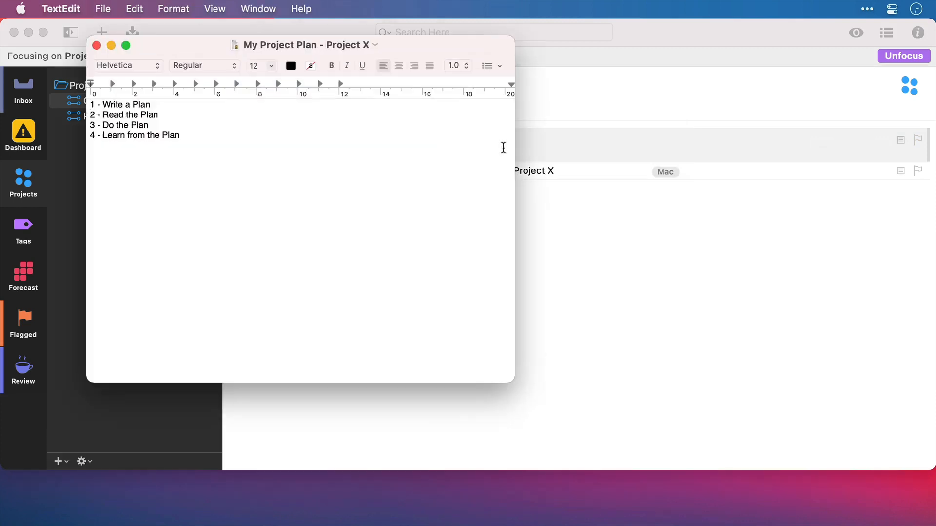
# Step: View My Project Plan - Project X in TextEdit, then return to the project files folder
pyautogui.click(91, 104)
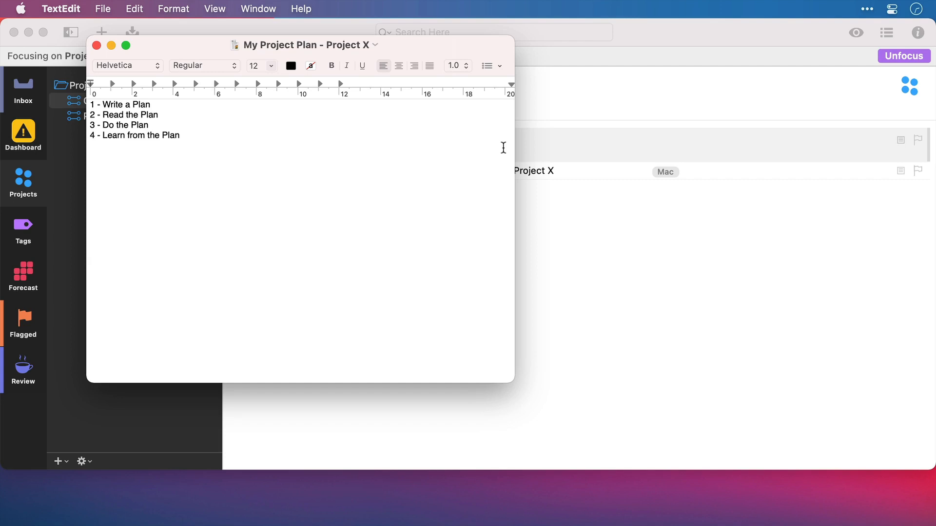
pyautogui.click(95, 45)
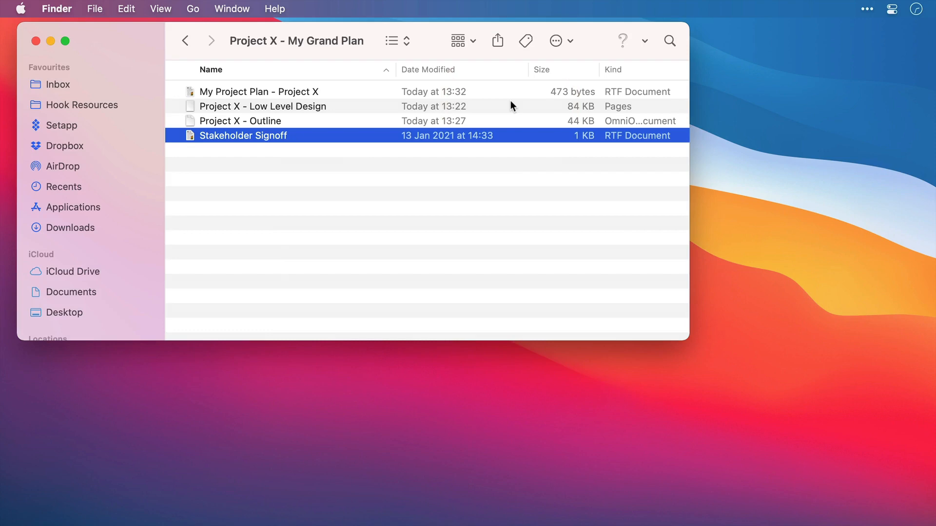
pyautogui.moveTo(393, 94)
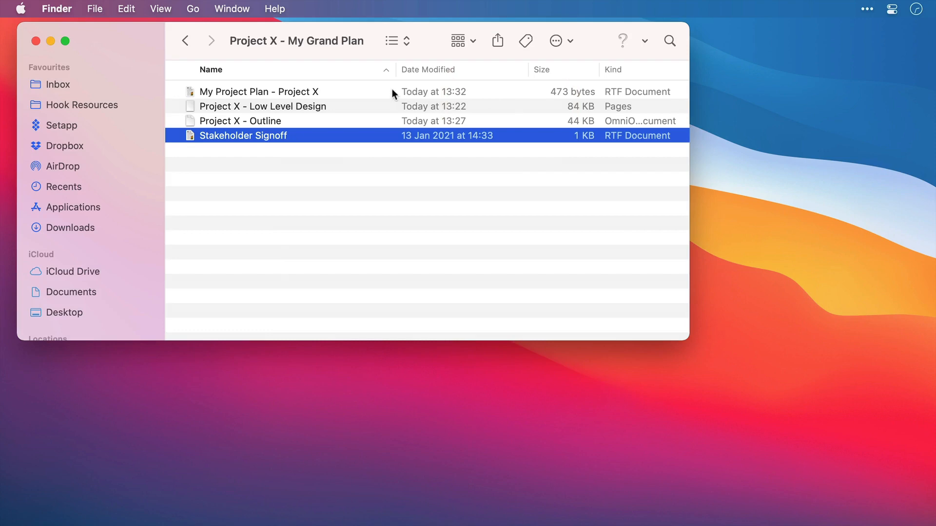
# Step: Select My Project Plan - Project X in the Project X - My Grand Plan folder
pyautogui.click(259, 92)
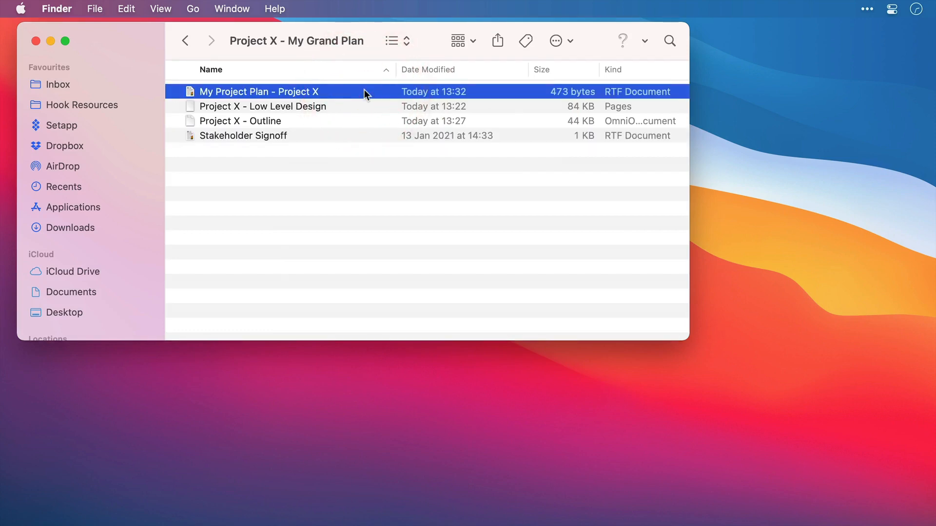